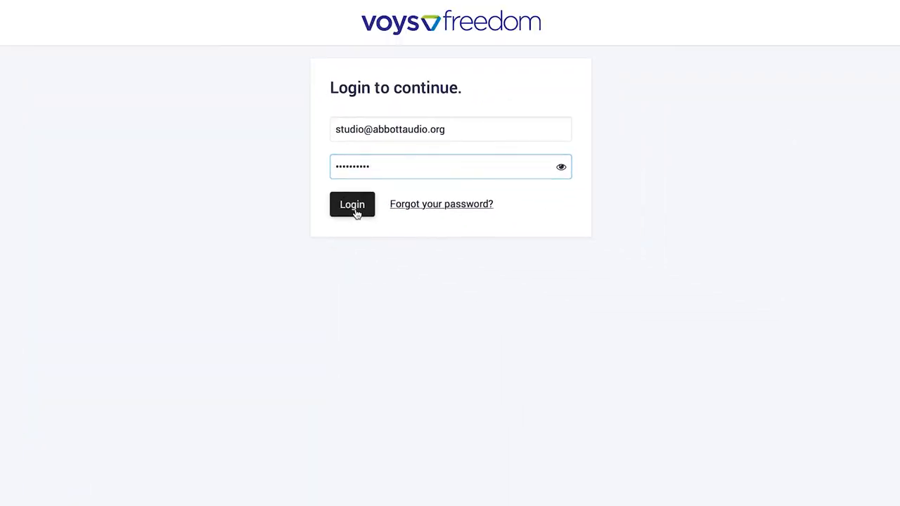
# Step: Sign in to reach the Always Right Attorneys dashboard with recent calls and prepaid balance
pyautogui.click(352, 204)
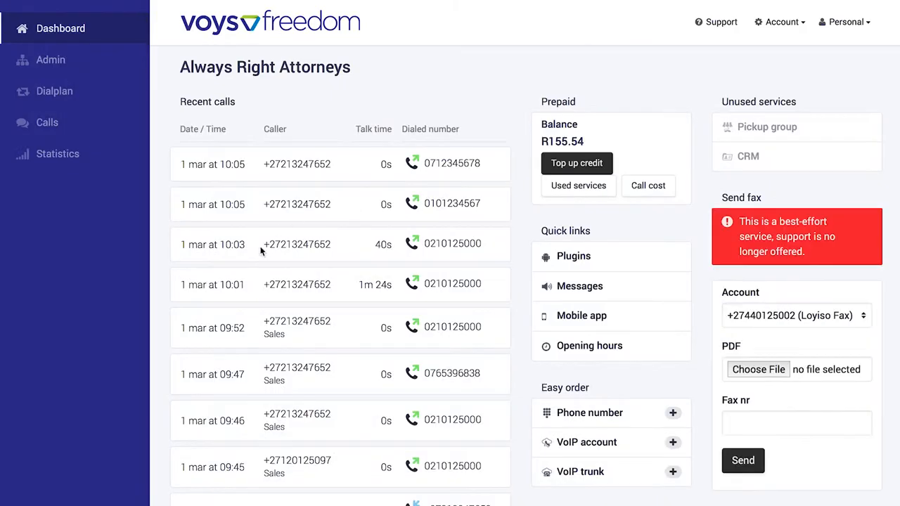
pyautogui.moveTo(296, 267)
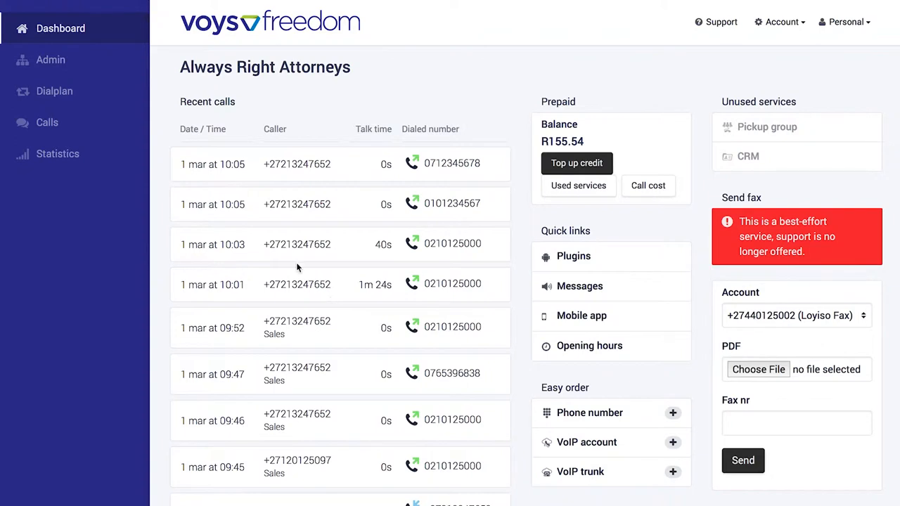
pyautogui.moveTo(54, 91)
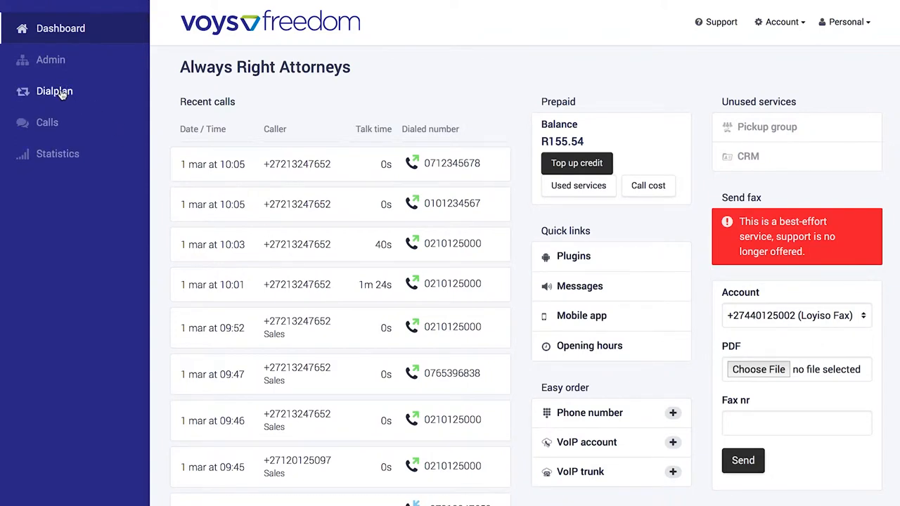
# Step: Go to the Dialplan section to edit the Main number dialplan
pyautogui.click(53, 90)
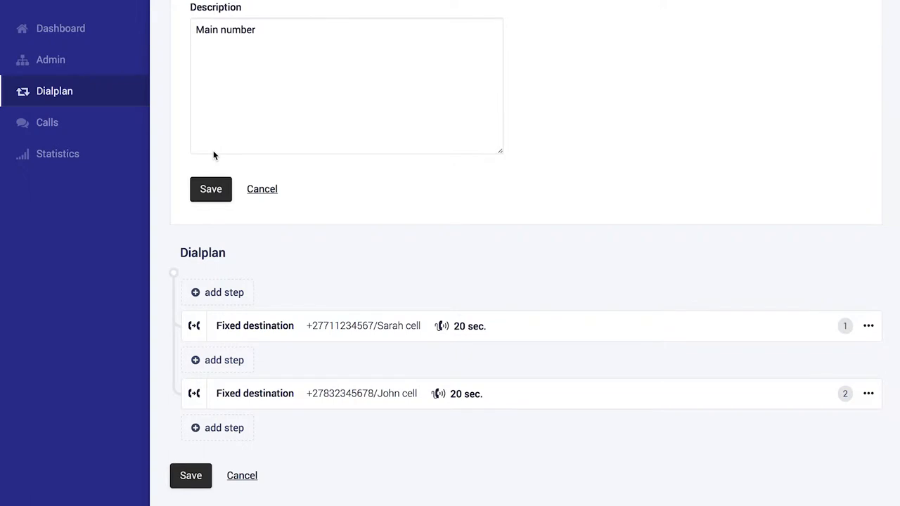
pyautogui.moveTo(439, 225)
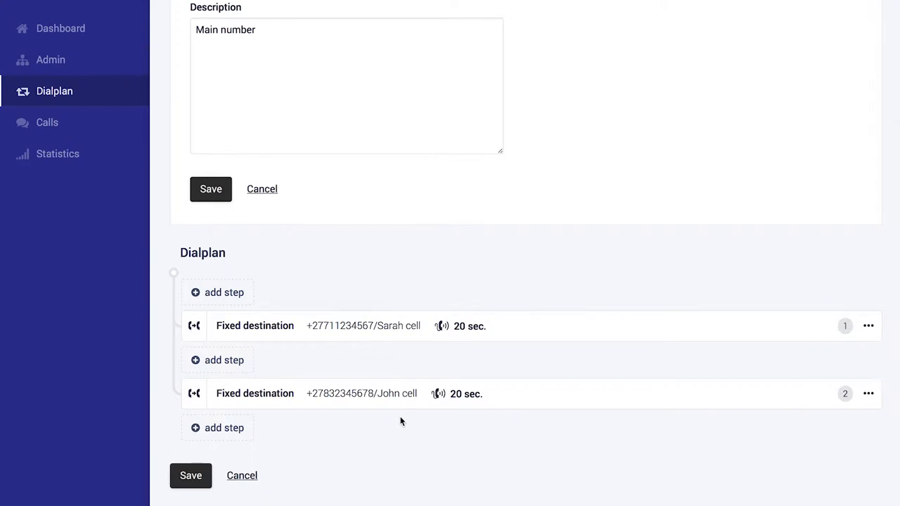
pyautogui.moveTo(438, 326)
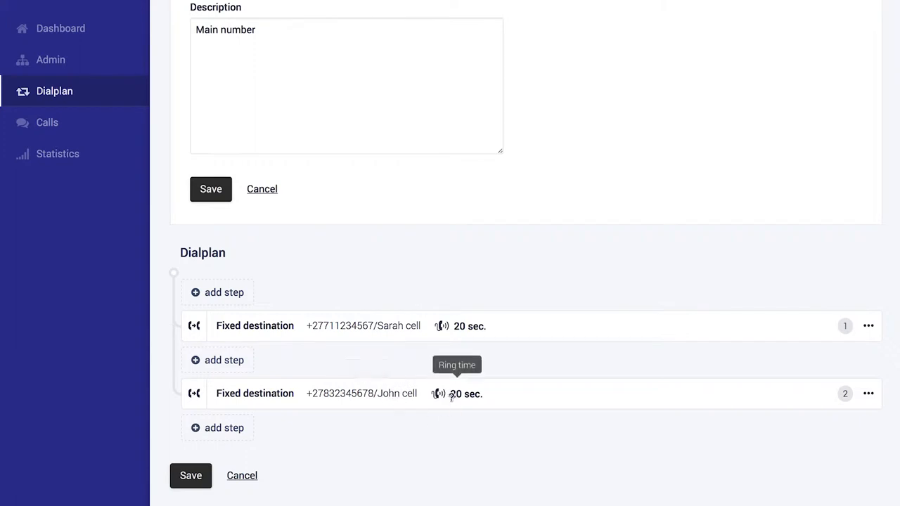
pyautogui.moveTo(326, 439)
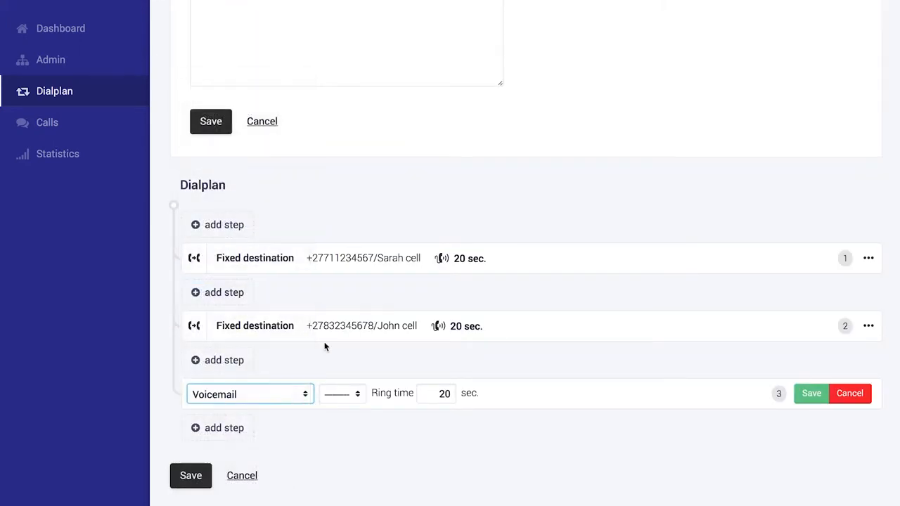
# Step: Route the new third step to 501/General voicemail and save the Main number dialplan
pyautogui.click(340, 394)
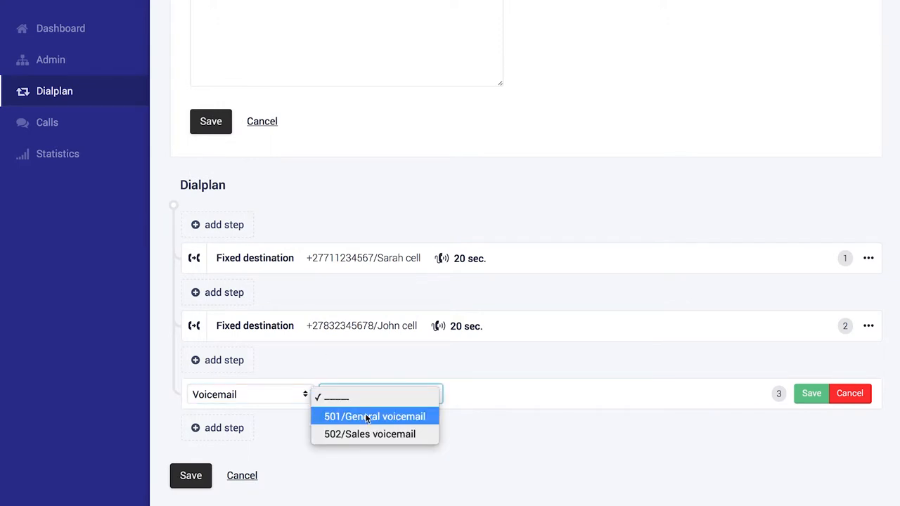
pyautogui.click(374, 417)
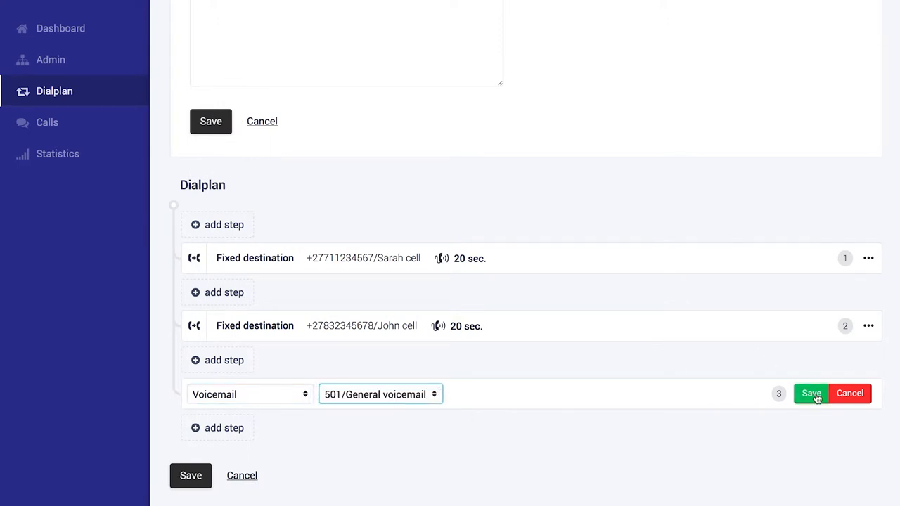
pyautogui.click(810, 394)
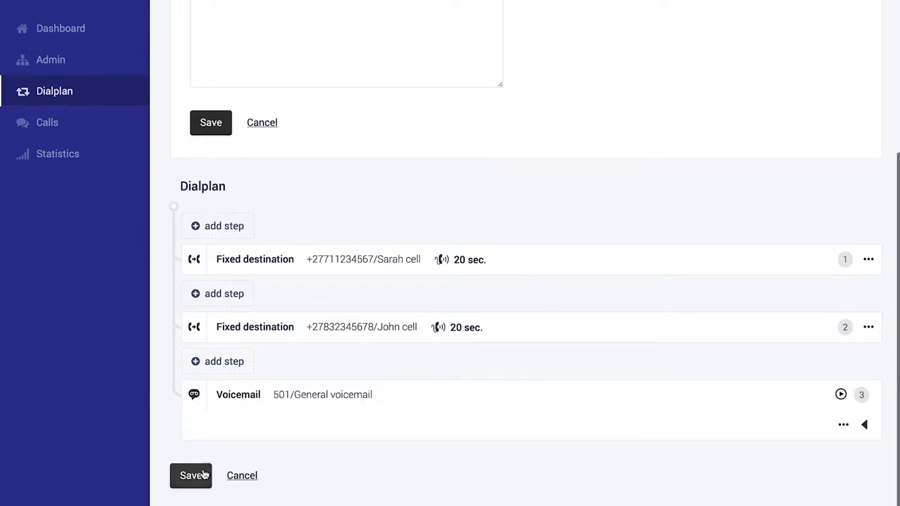
pyautogui.click(191, 475)
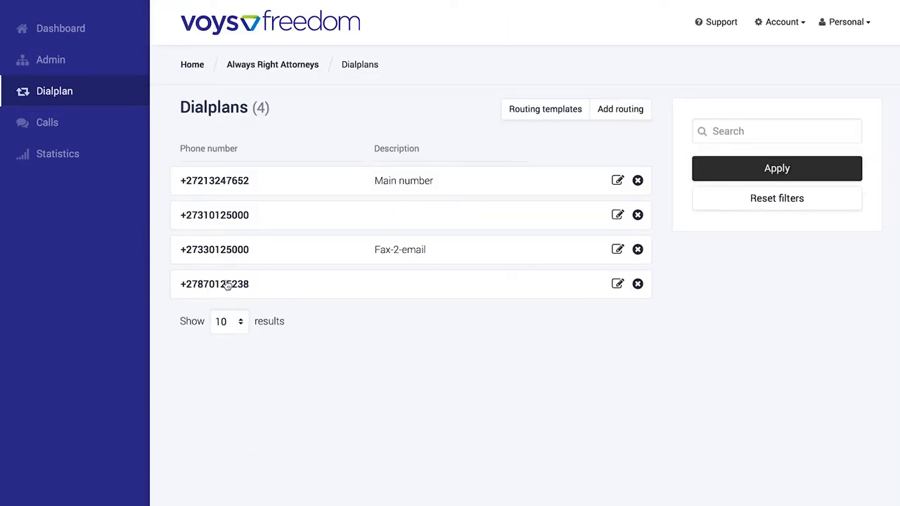
# Step: Show the Always Right Attorneys admin overview with its functionality categories
pyautogui.click(51, 59)
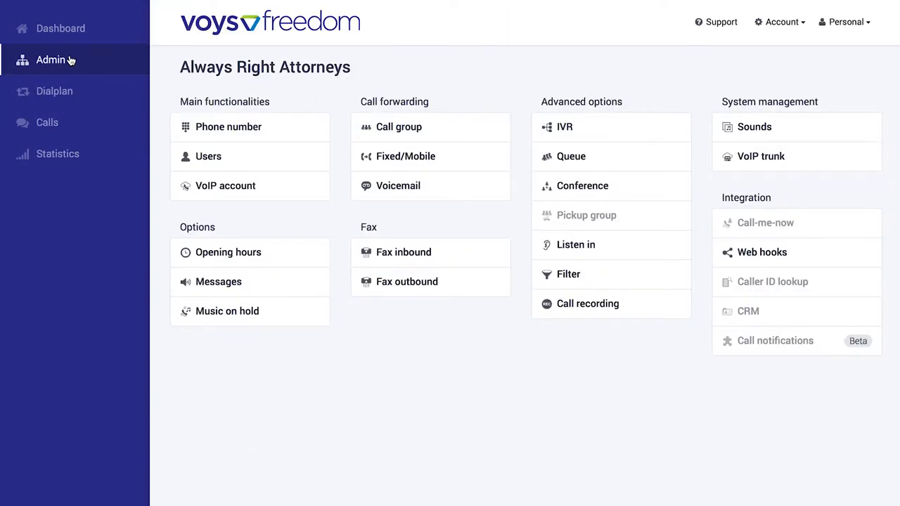
pyautogui.moveTo(308, 343)
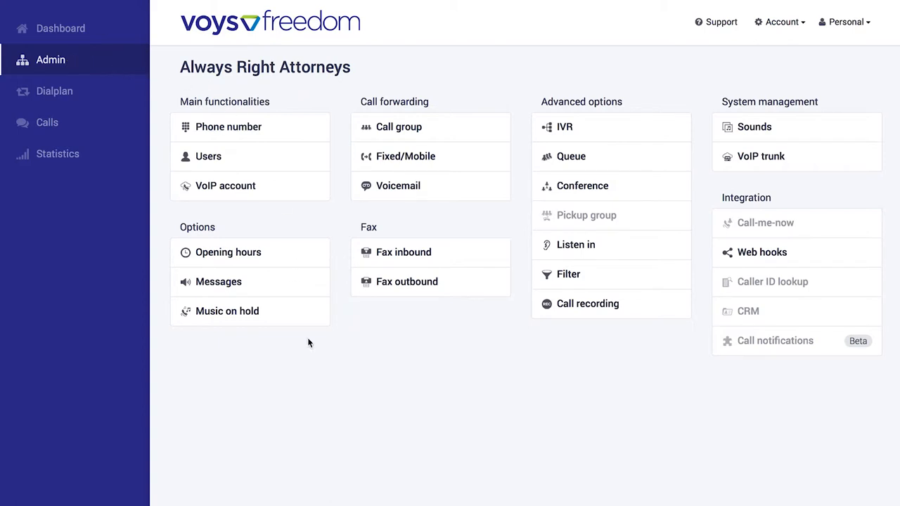
pyautogui.moveTo(654, 160)
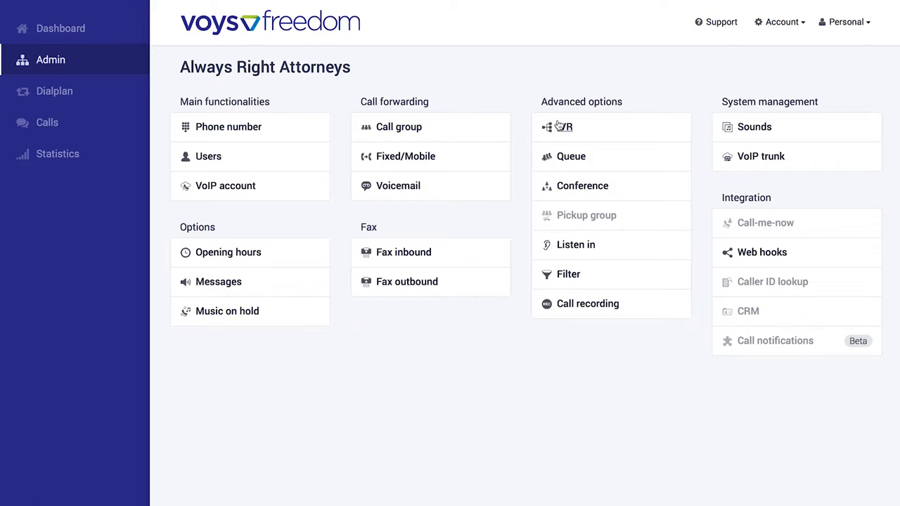
pyautogui.moveTo(337, 346)
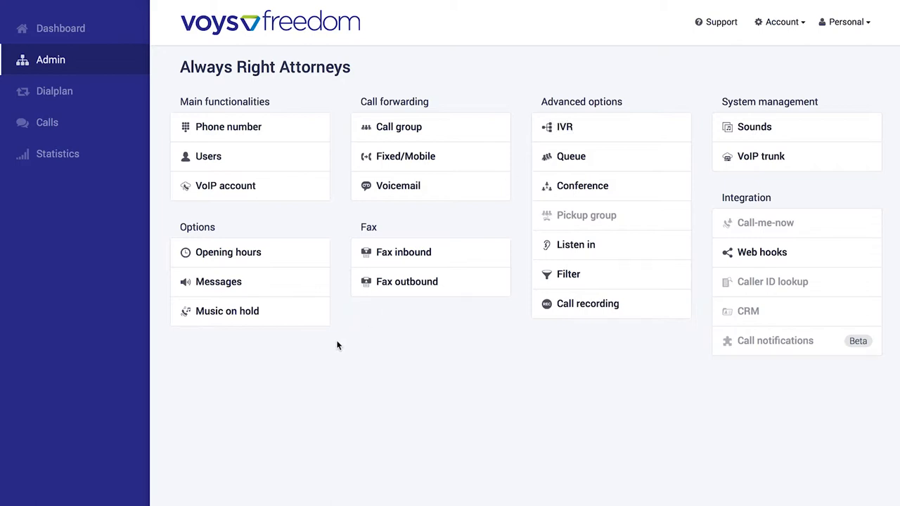
pyautogui.moveTo(225, 186)
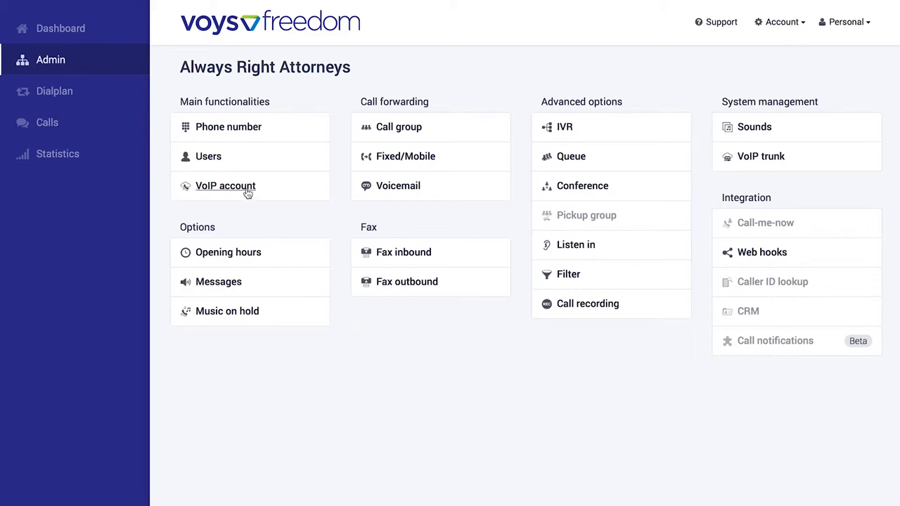
# Step: Add VoIP account 204 with description Lindiwe, accepting the charges, and save it
pyautogui.click(225, 186)
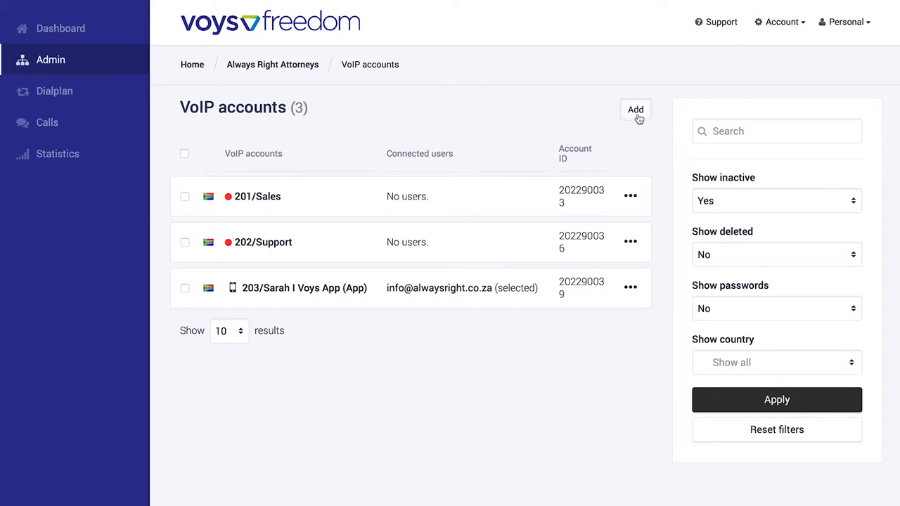
pyautogui.click(635, 110)
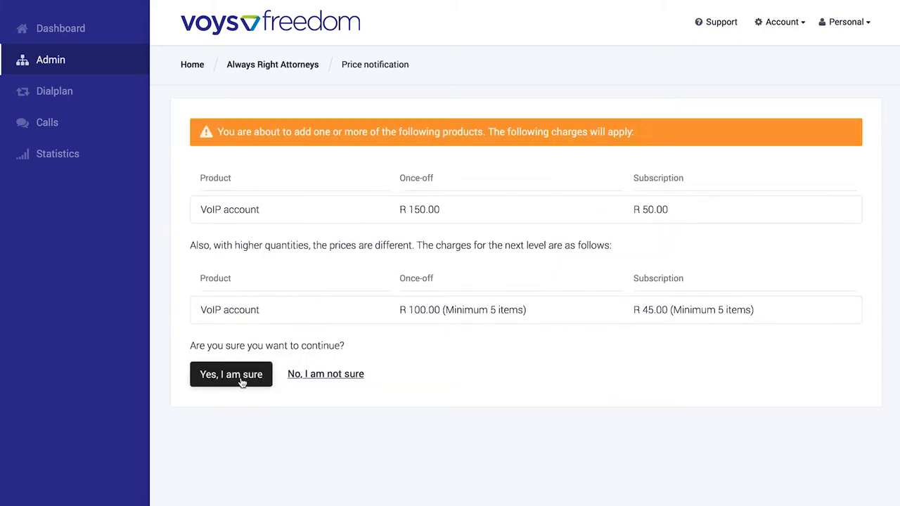
pyautogui.click(231, 374)
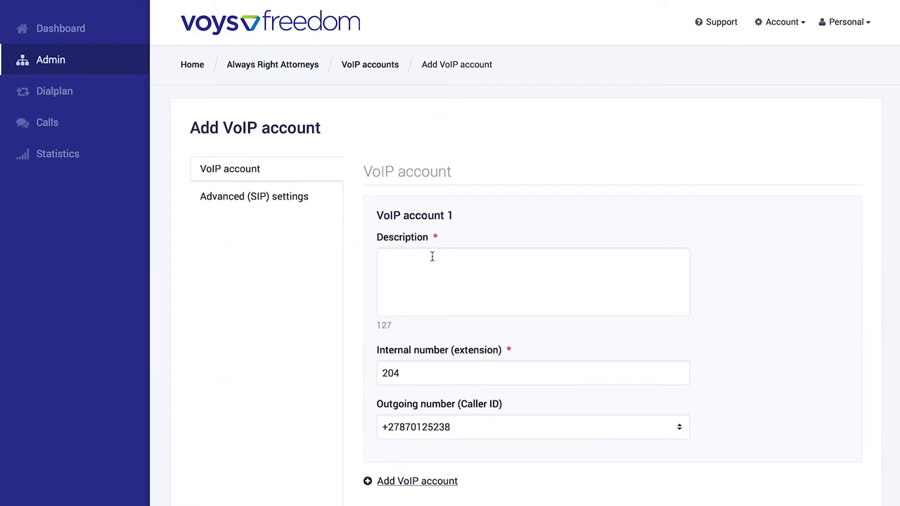
pyautogui.write('Lindiwe')
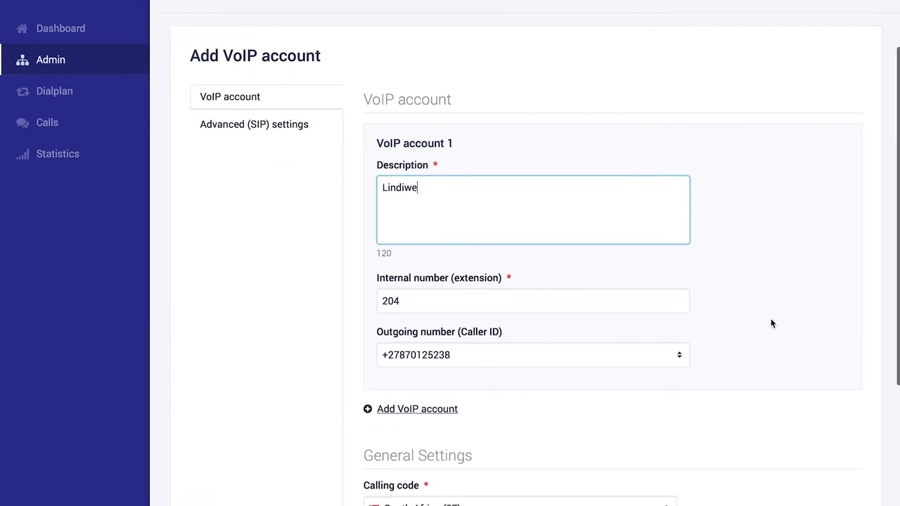
pyautogui.scroll(-3)
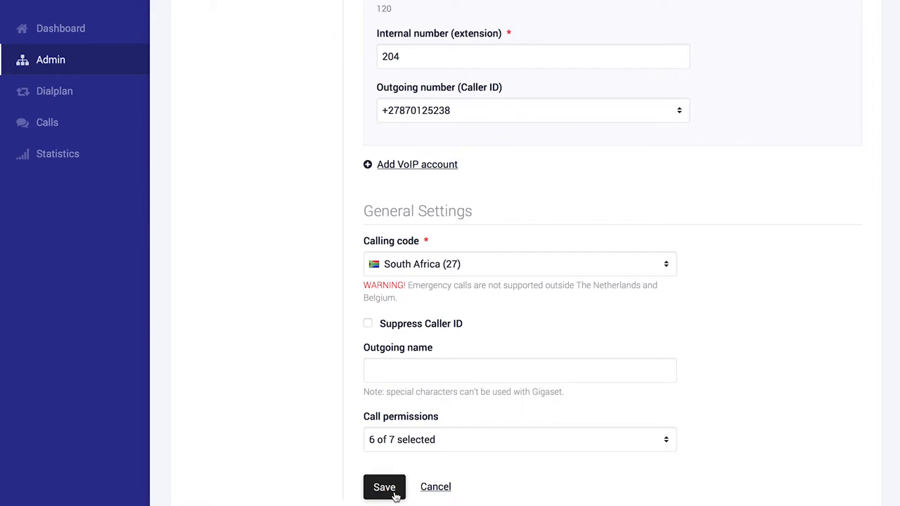
pyautogui.click(384, 487)
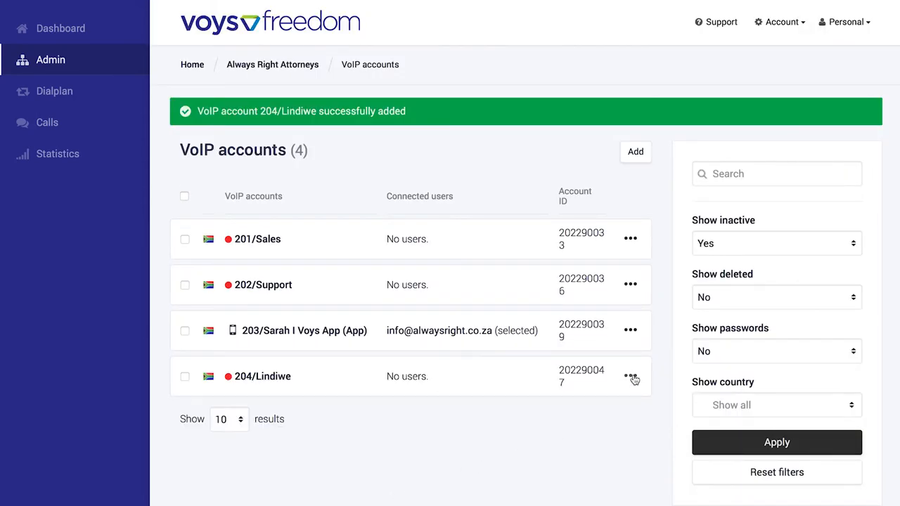
# Step: Permanently delete the 204/Lindiwe VoIP account, leaving three accounts listed
pyautogui.click(630, 377)
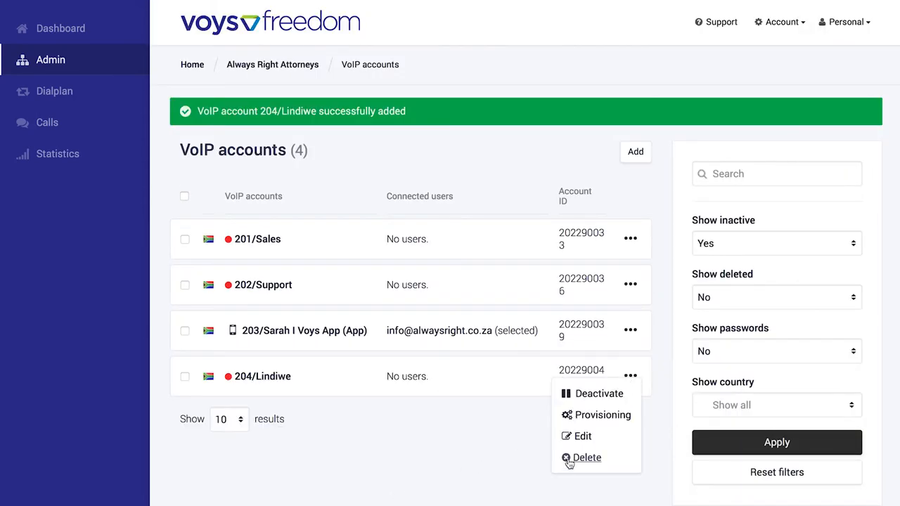
pyautogui.click(587, 458)
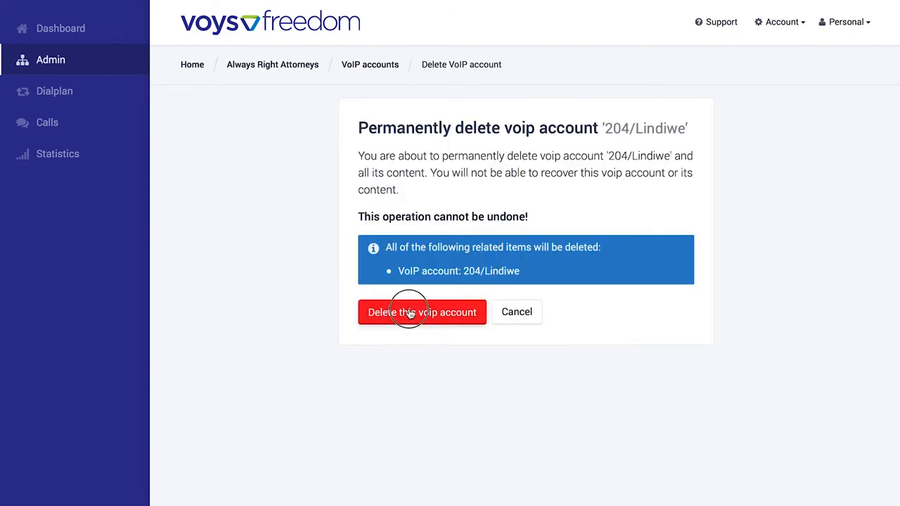
pyautogui.click(422, 312)
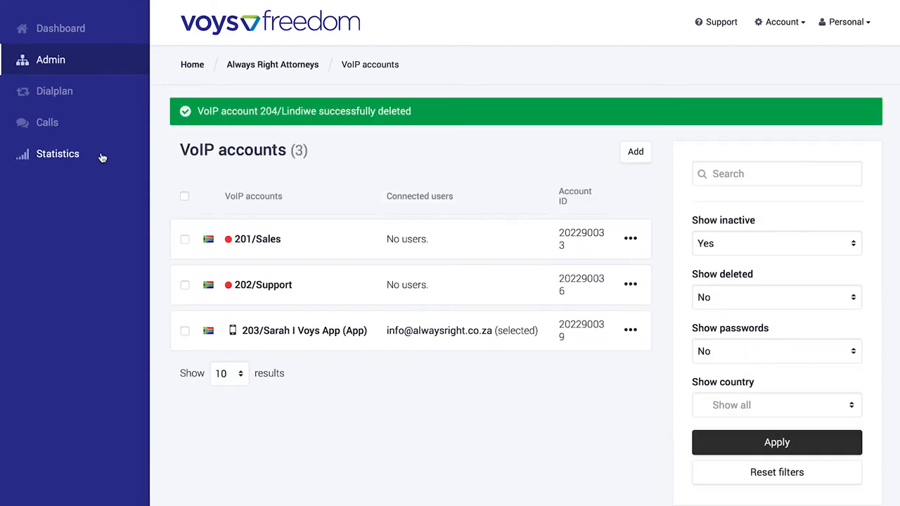
# Step: Filter the inbound call statistics to the year 2018 and review the monthly results
pyautogui.click(57, 153)
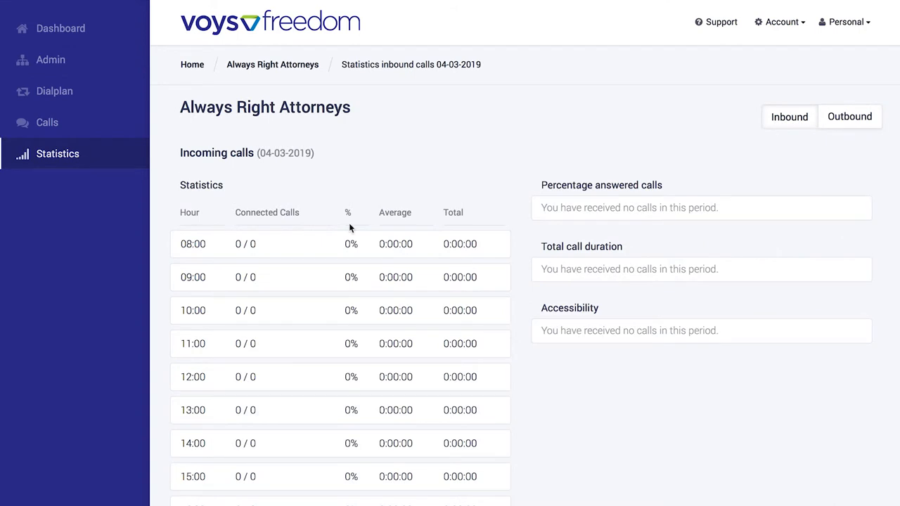
pyautogui.scroll(-3)
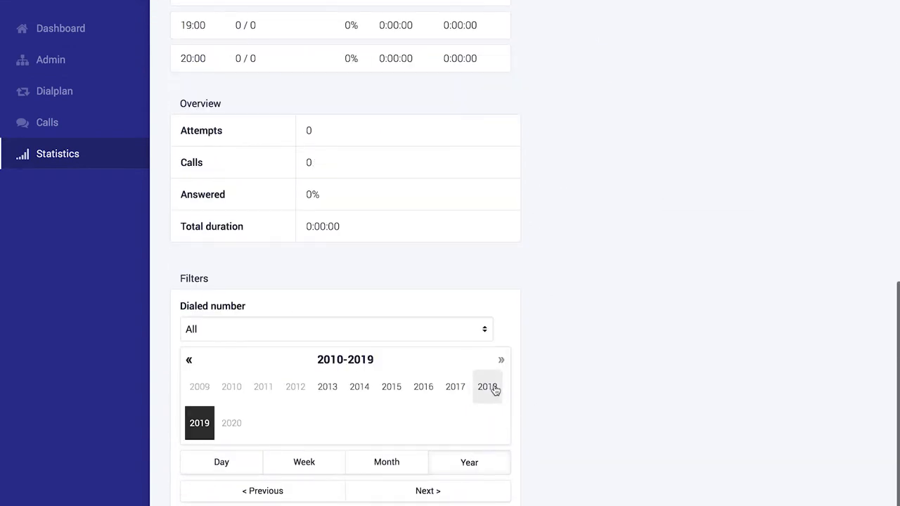
pyautogui.click(486, 386)
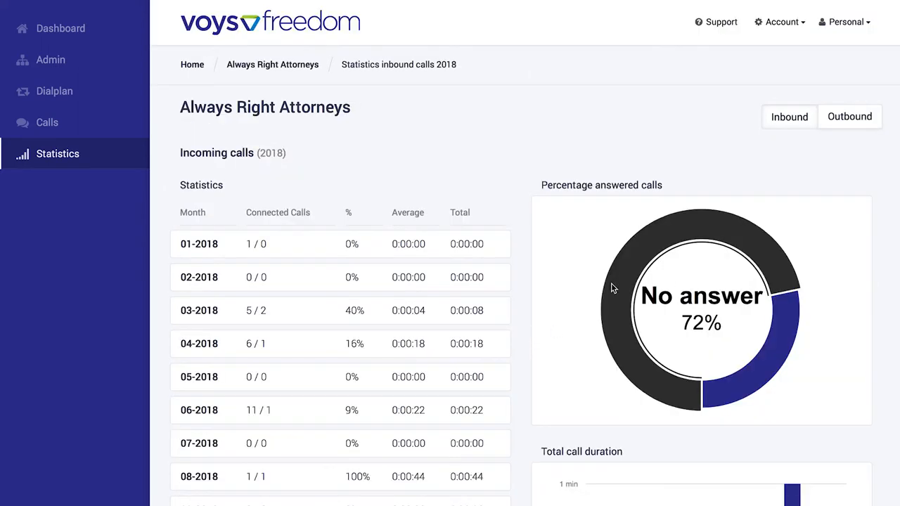
pyautogui.scroll(-3)
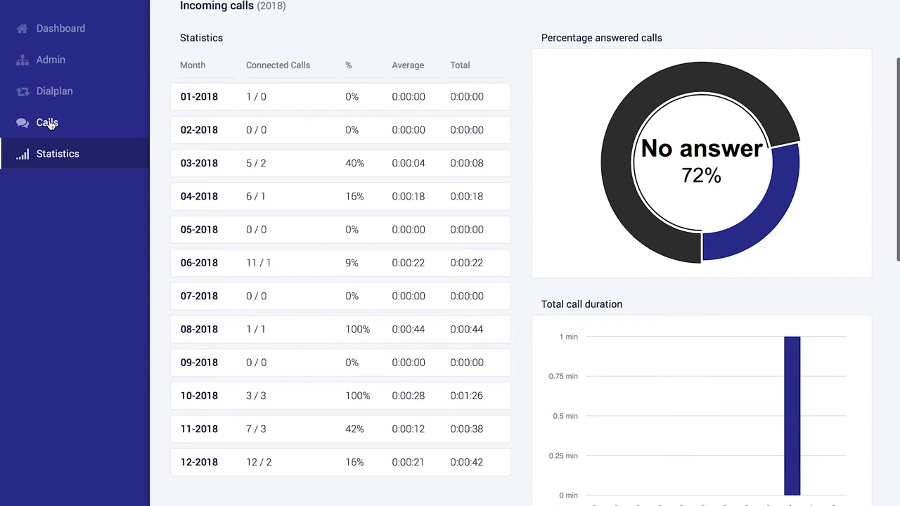
# Step: Filter the call records from 03-01-2019, listing the eight calls up to 03-05-2019
pyautogui.click(48, 122)
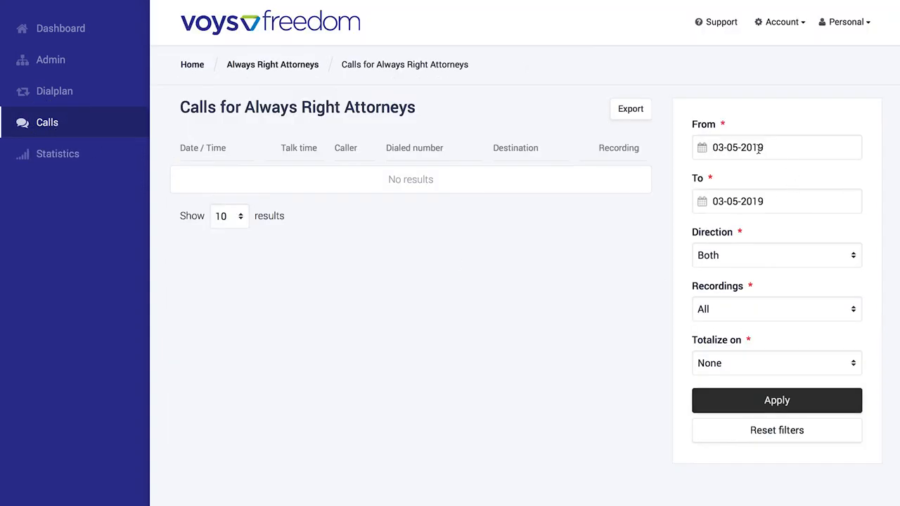
pyautogui.click(776, 147)
pyautogui.write('1')
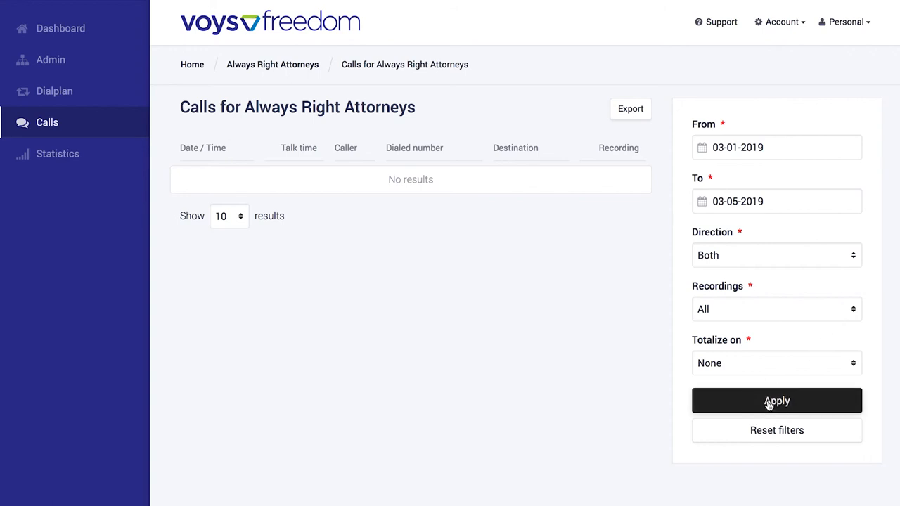
pyautogui.click(776, 400)
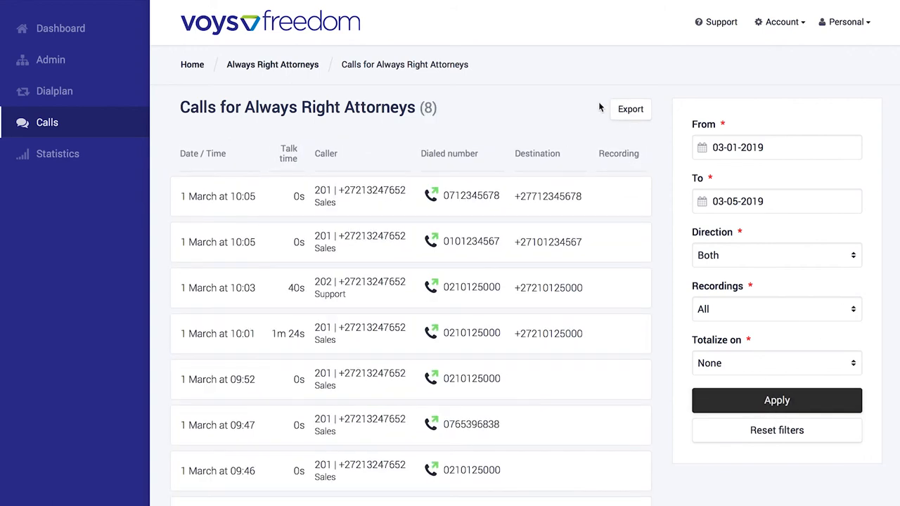